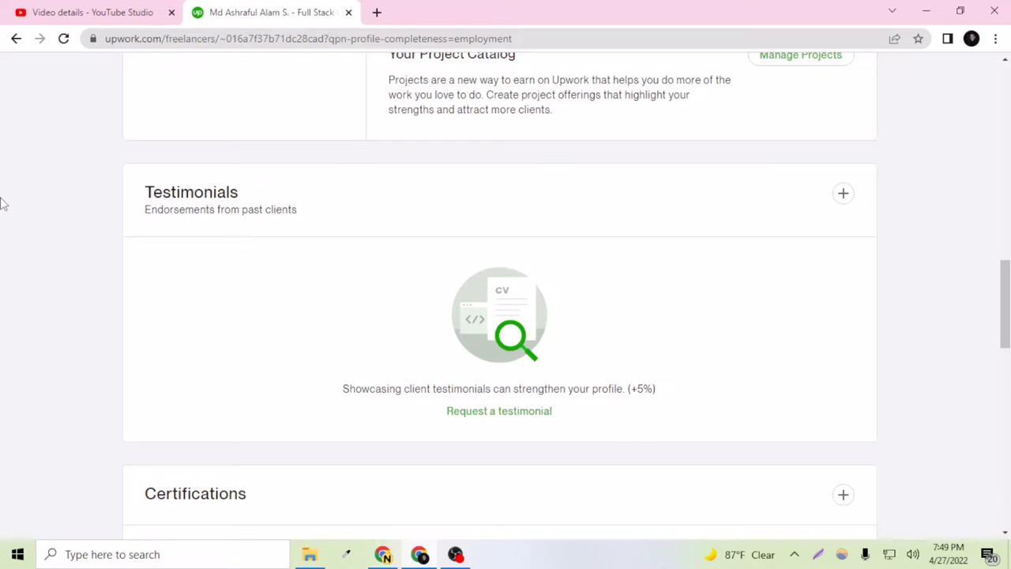
mouse_move(240, 246)
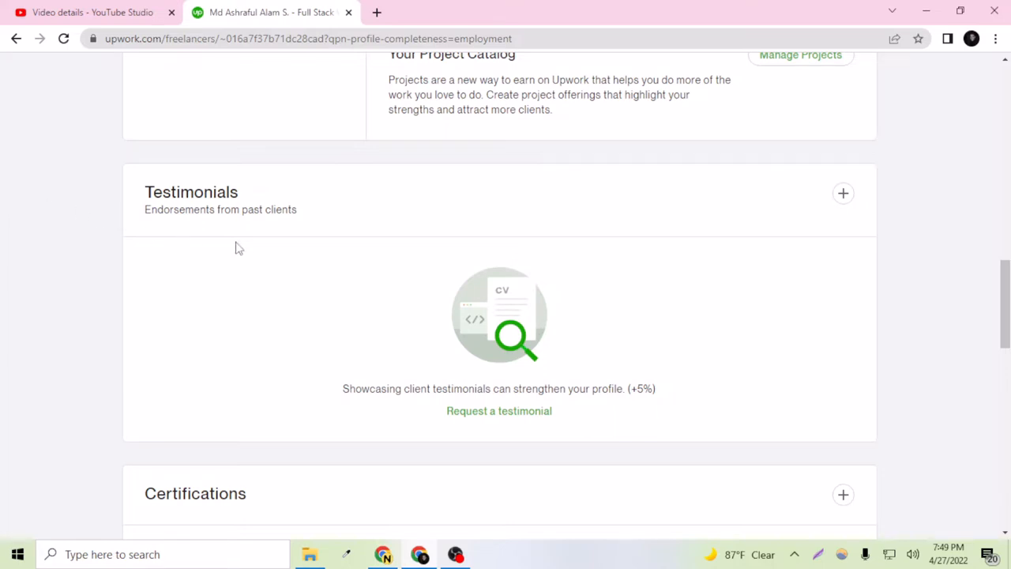
scroll("up", 3)
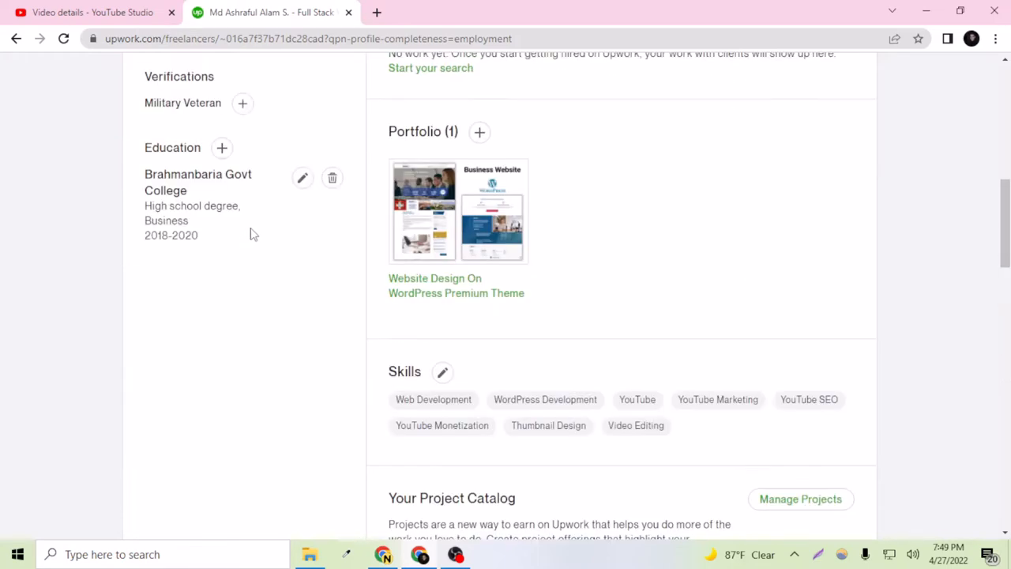
scroll("down", 3)
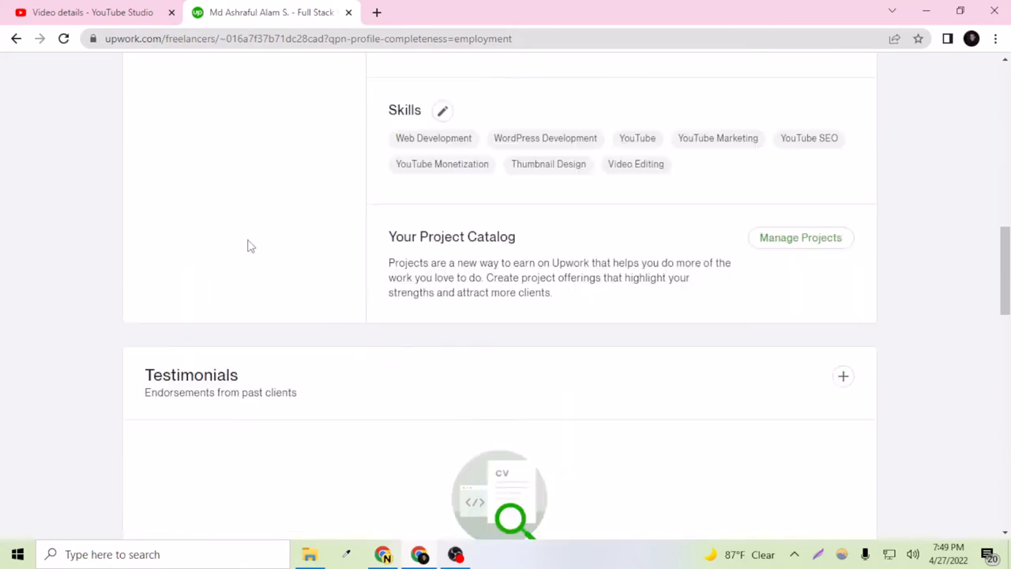
scroll("down", 3)
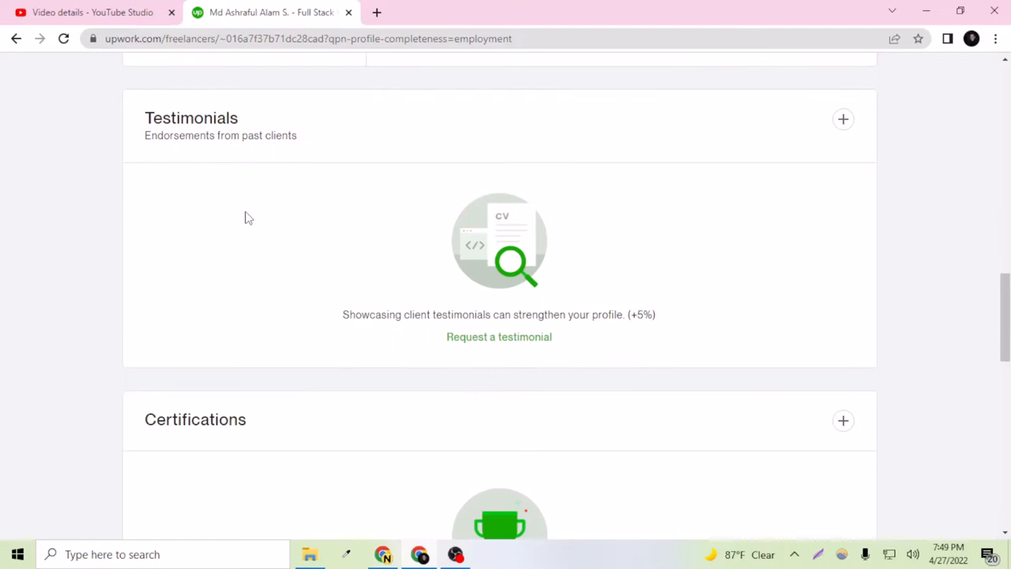
mouse_move(177, 151)
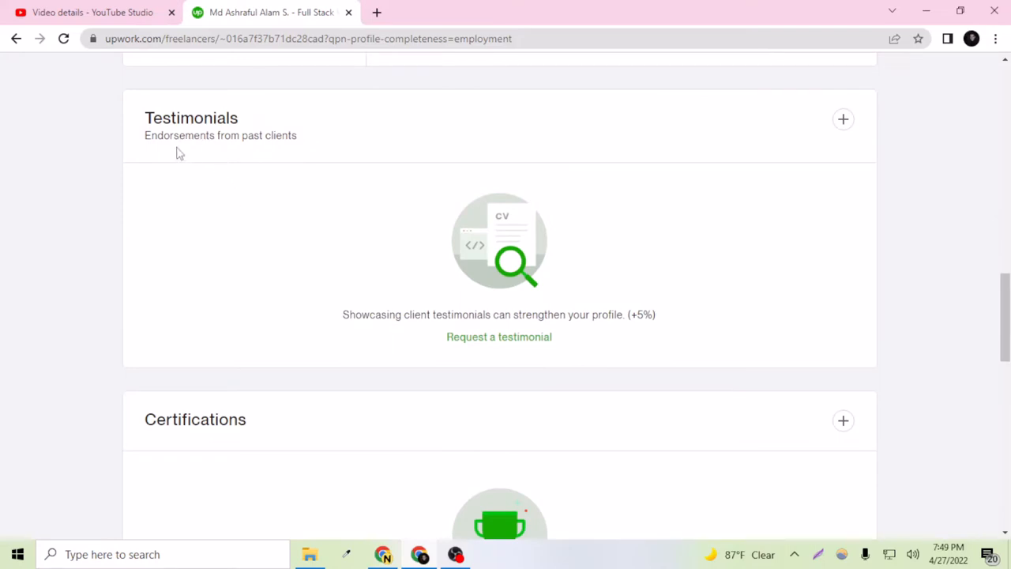
mouse_move(253, 140)
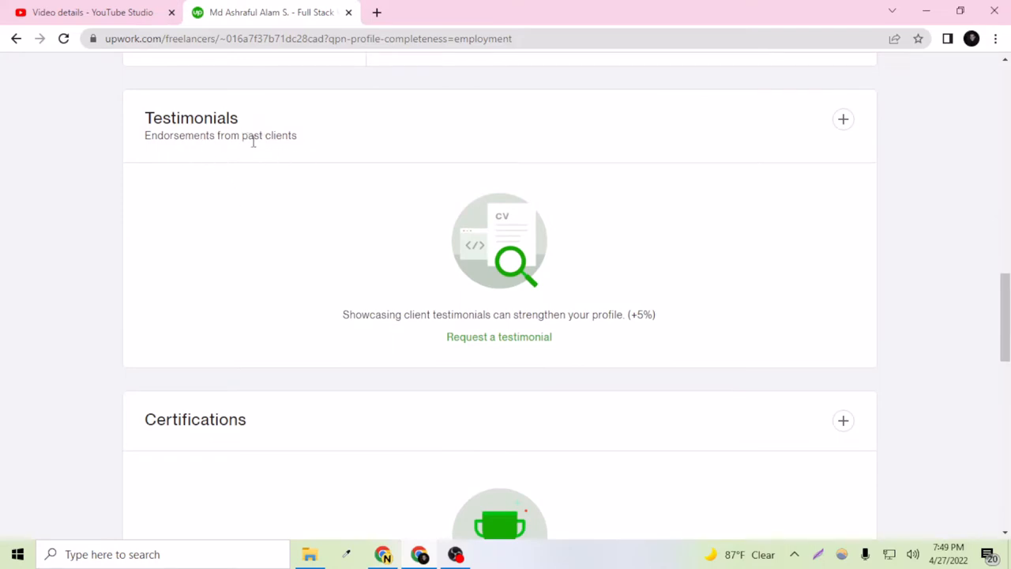
scroll("up", 3)
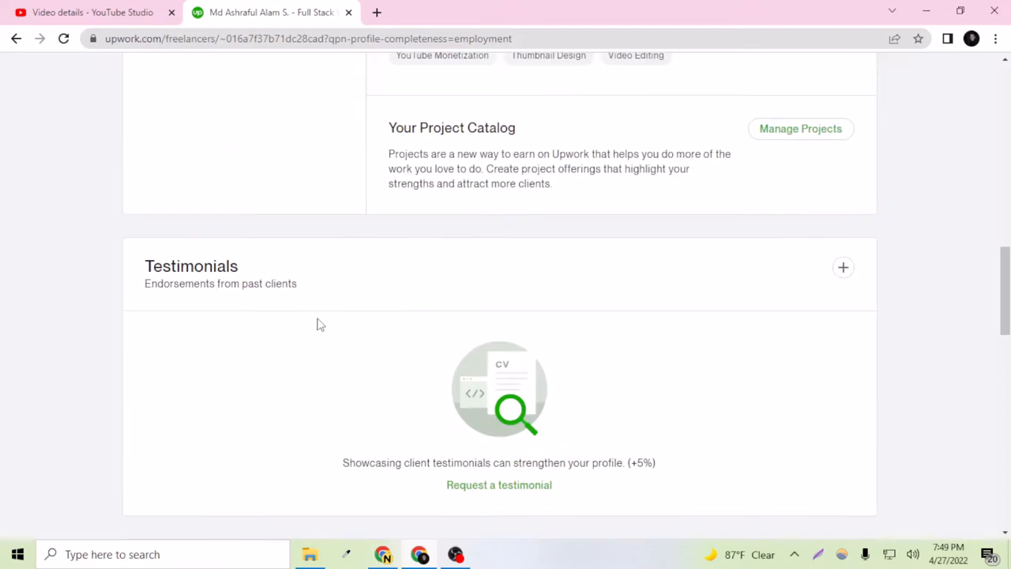
scroll("down", 3)
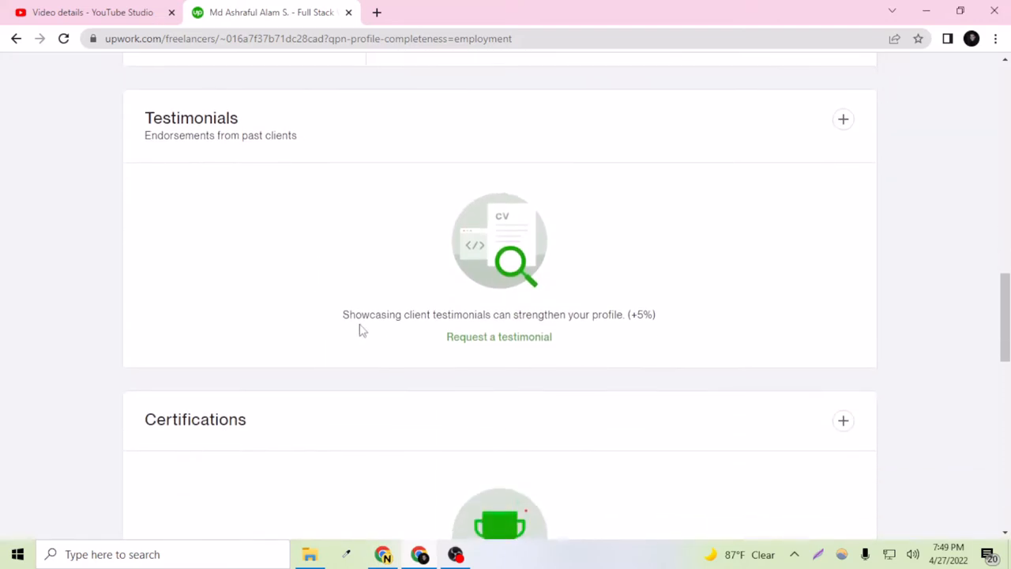
mouse_move(436, 328)
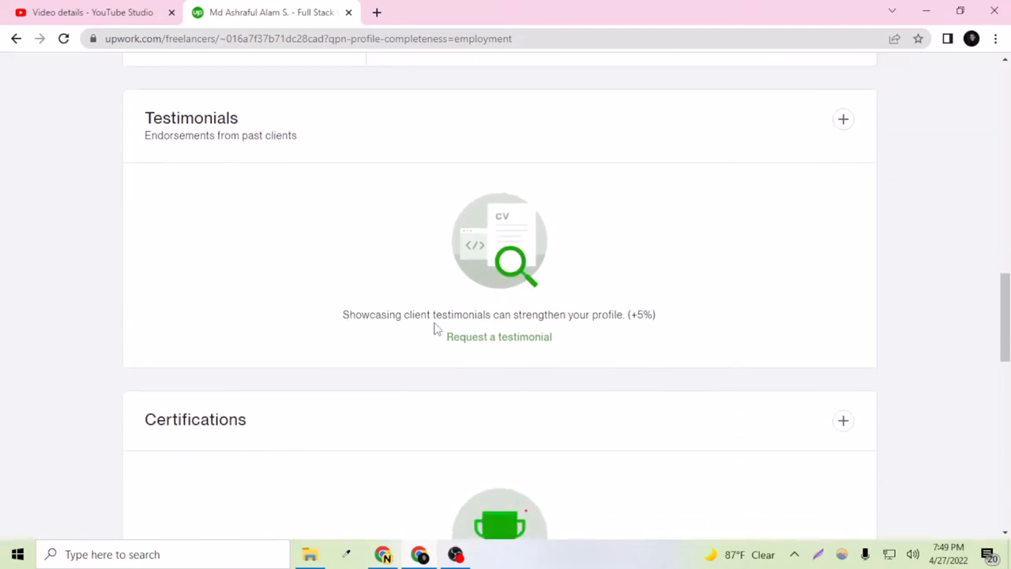
mouse_move(572, 322)
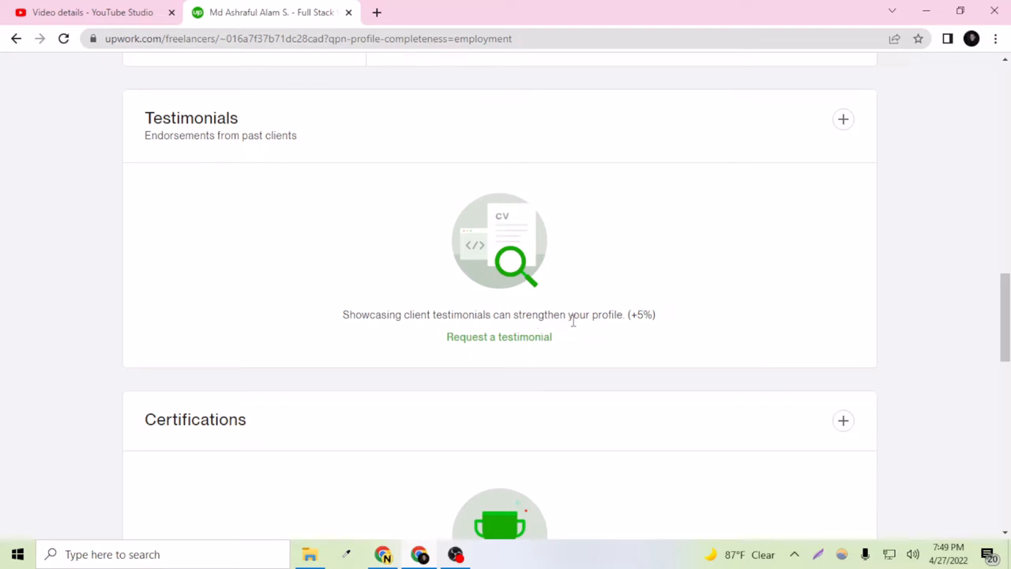
mouse_move(574, 341)
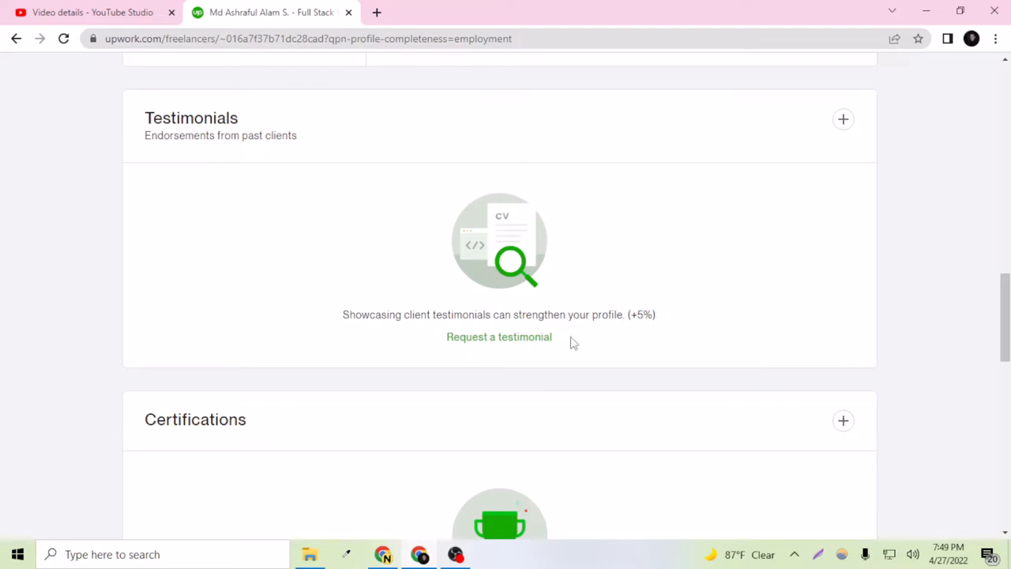
mouse_move(544, 354)
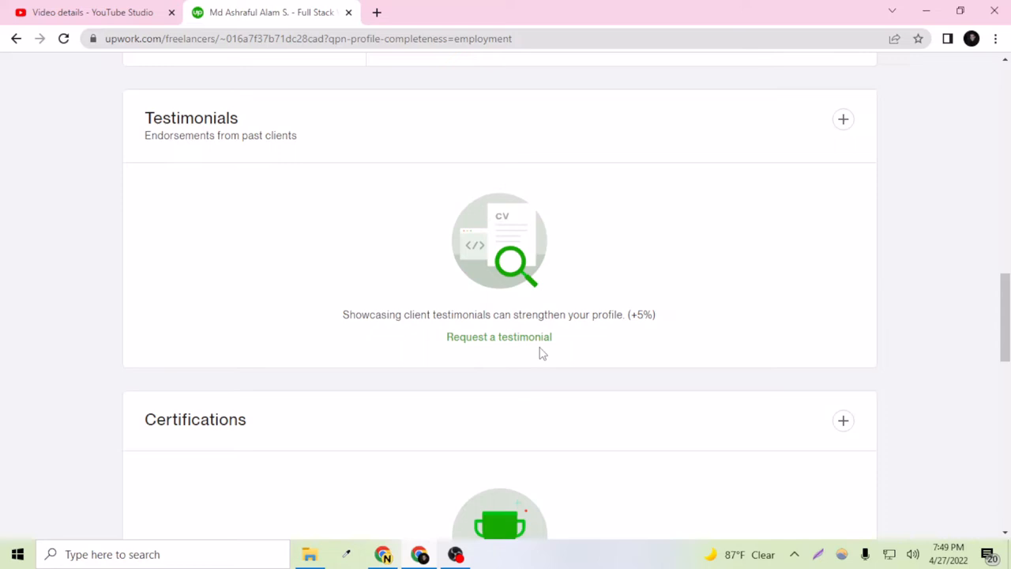
mouse_move(367, 306)
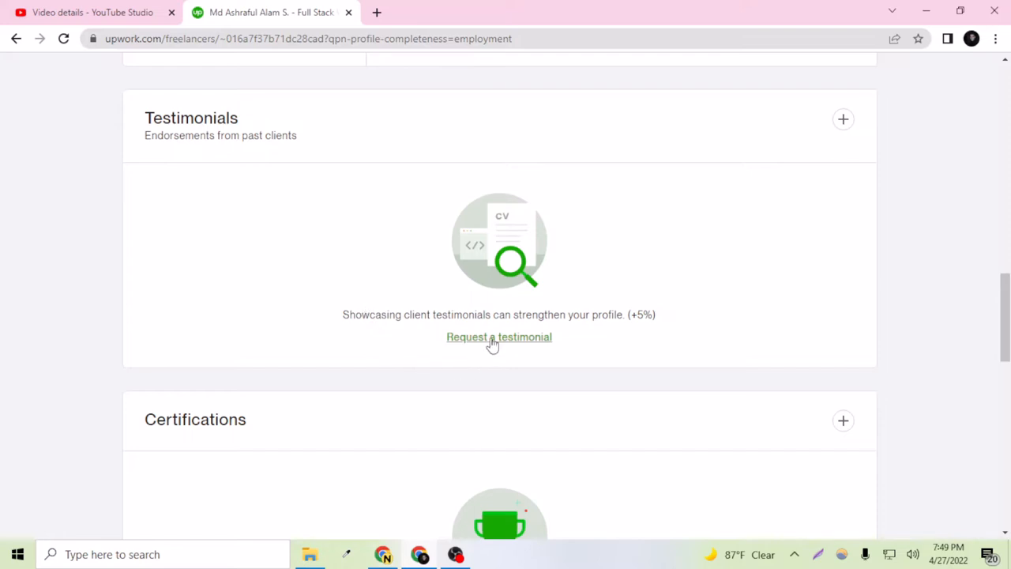
left_click(499, 338)
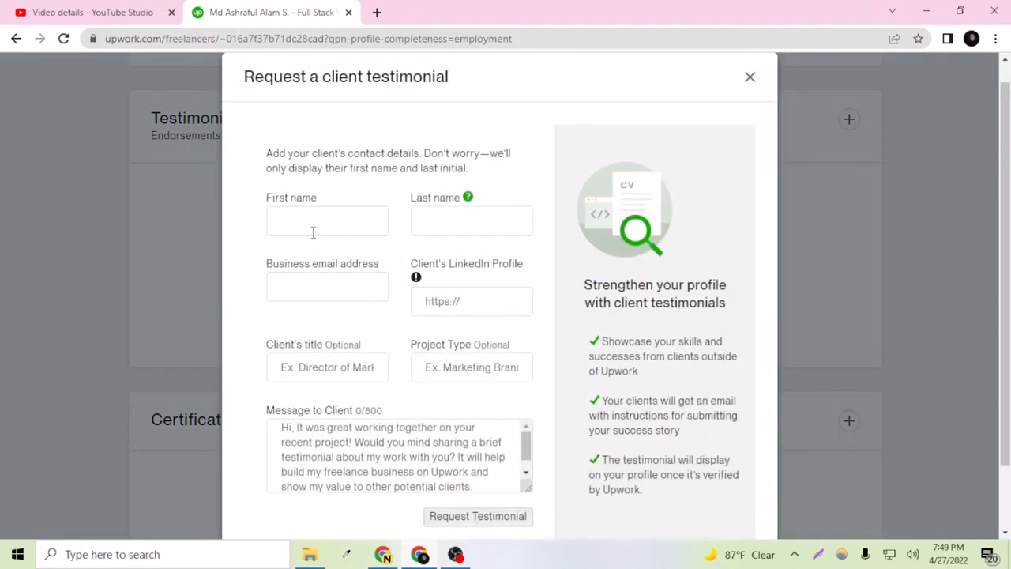
left_click(327, 221)
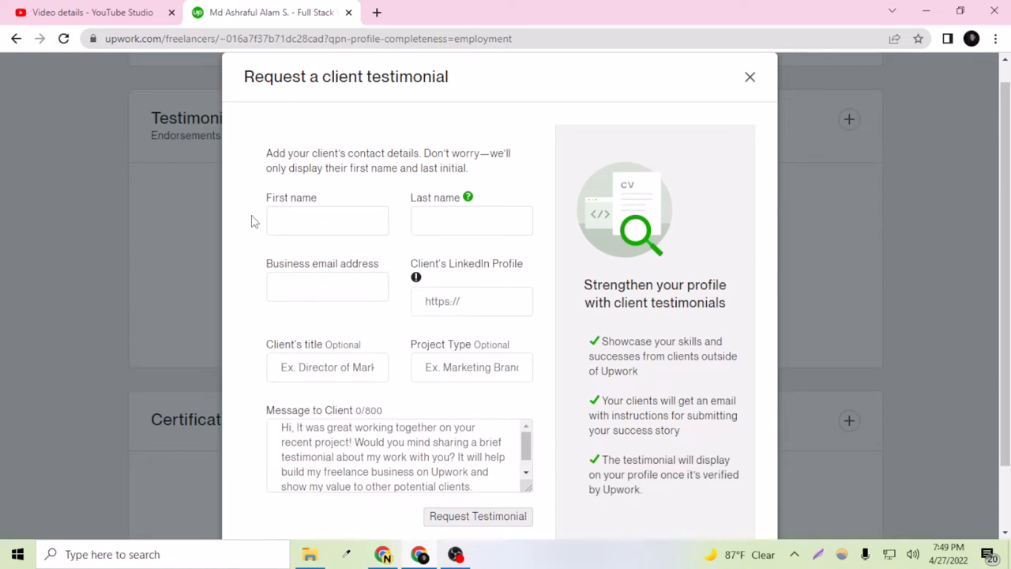
mouse_move(266, 231)
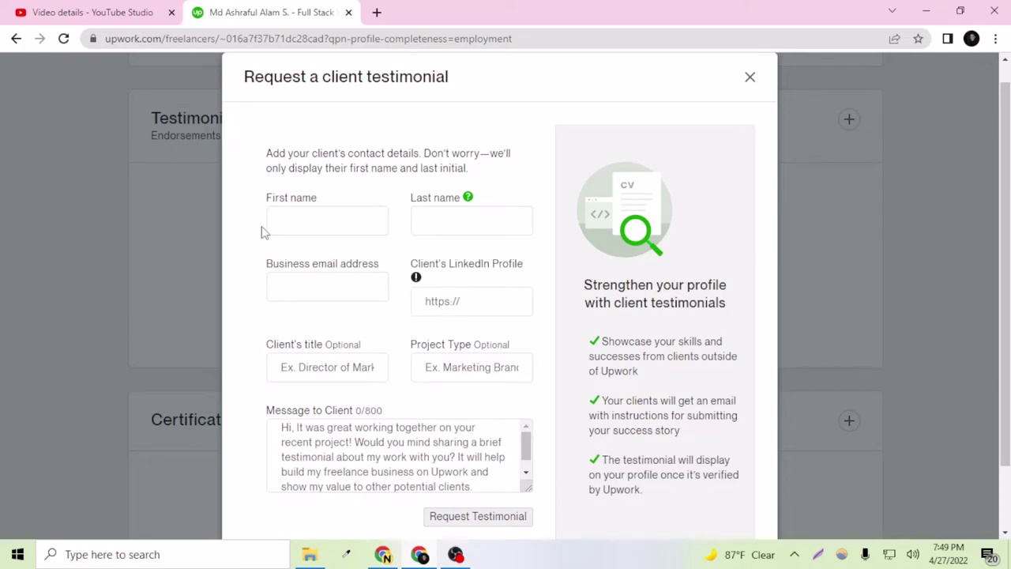
mouse_move(288, 258)
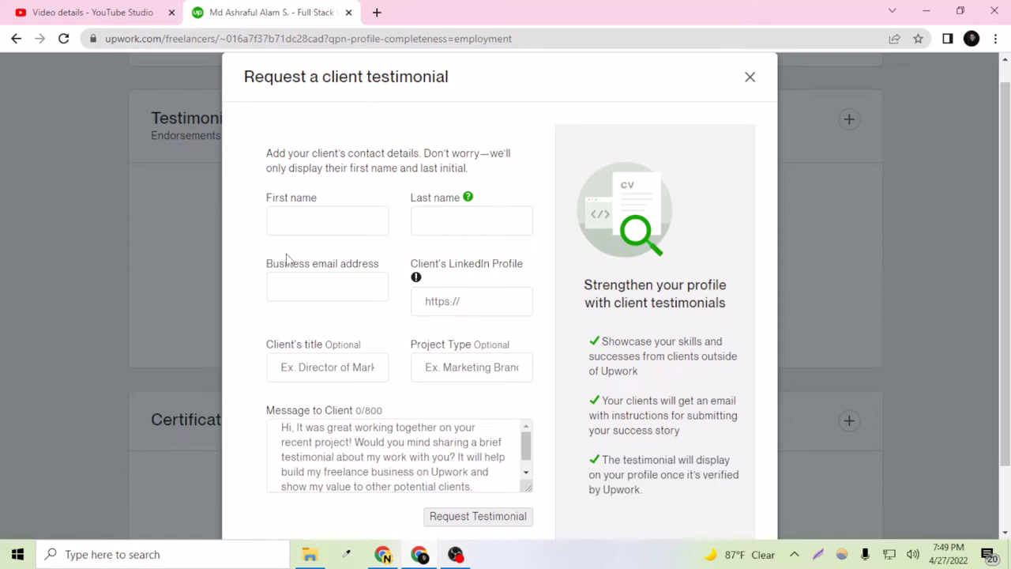
left_click(471, 300)
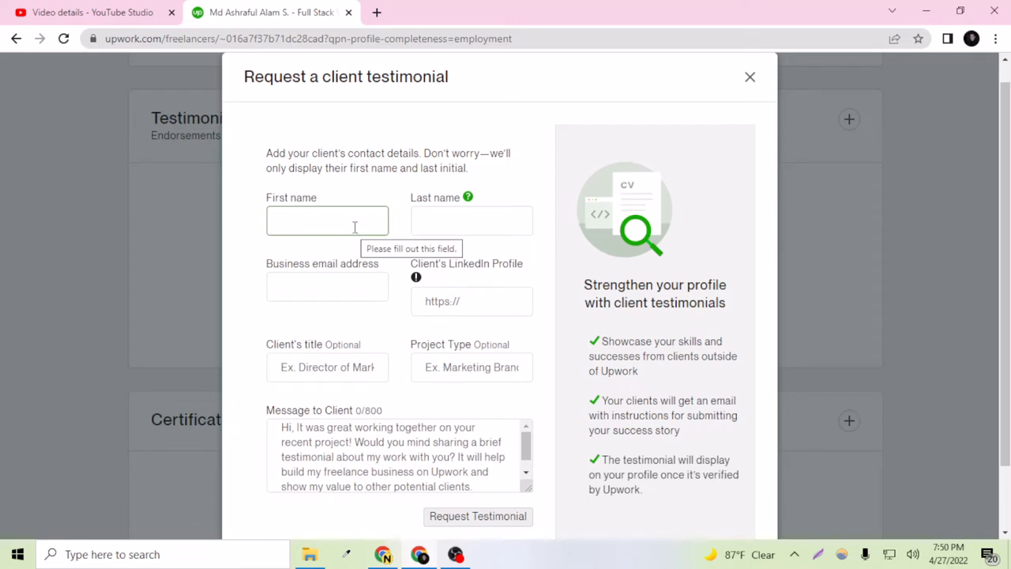
mouse_move(344, 221)
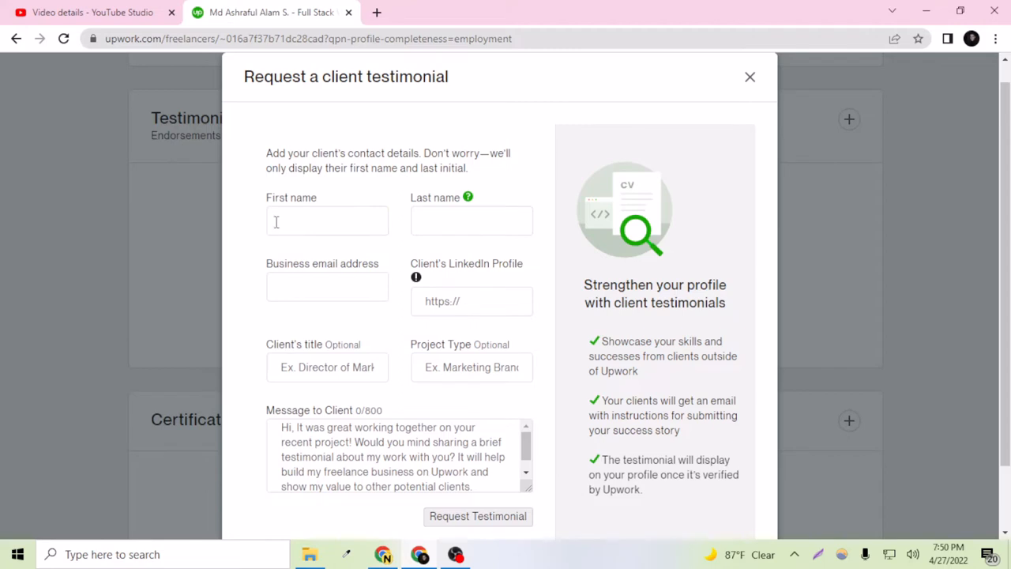
left_click(328, 221)
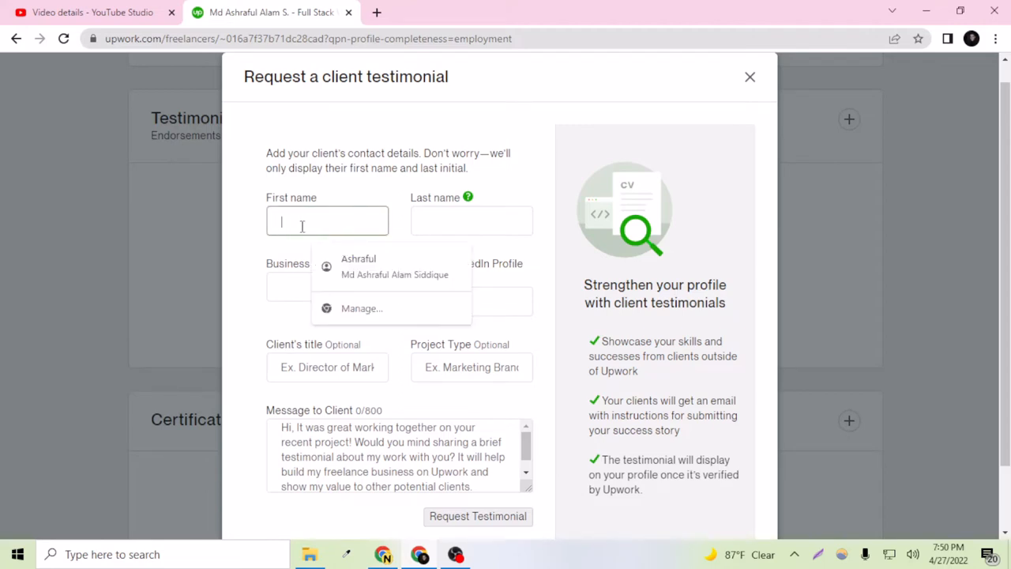
left_click(471, 221)
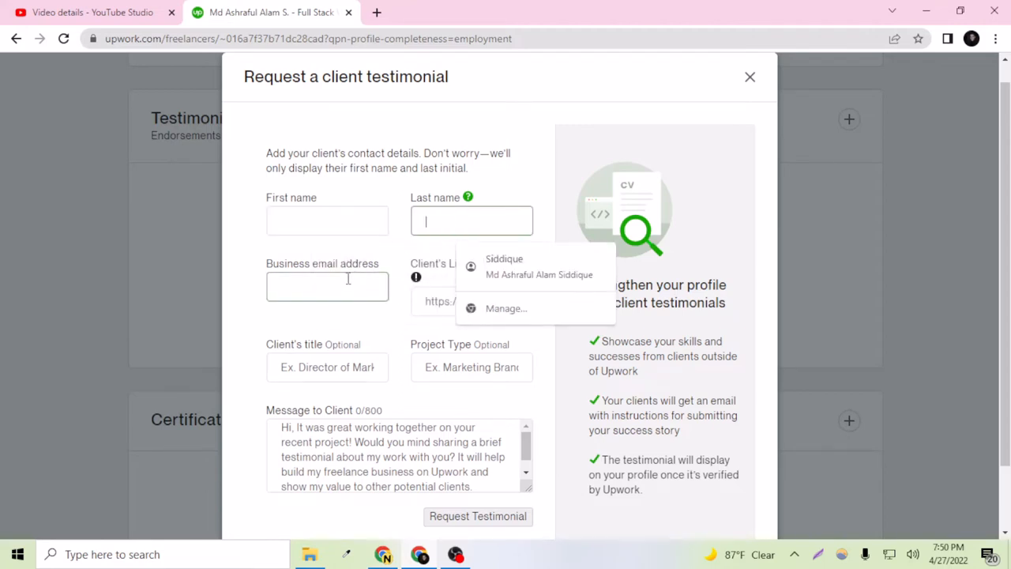
left_click(327, 287)
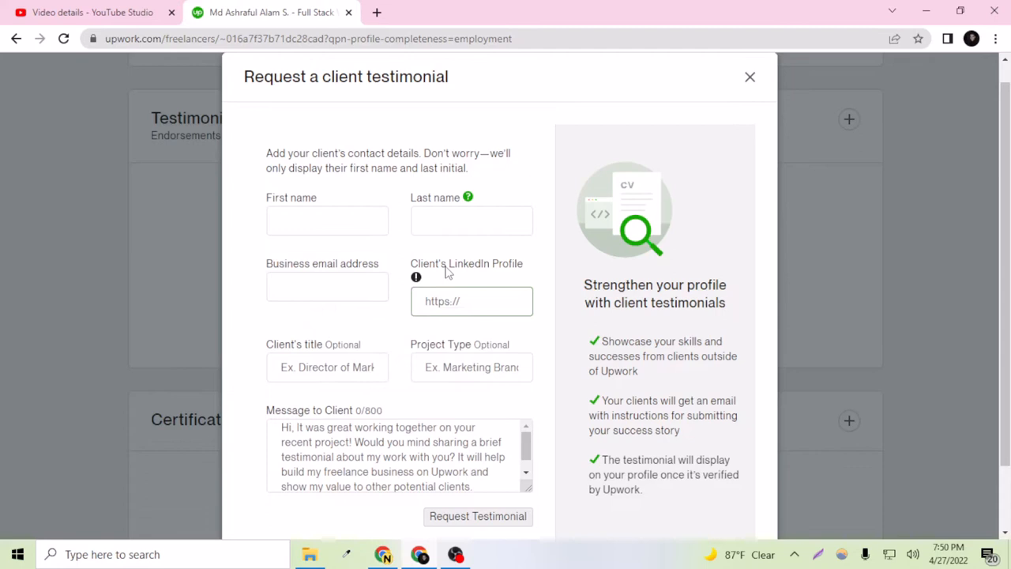
scroll("down", 3)
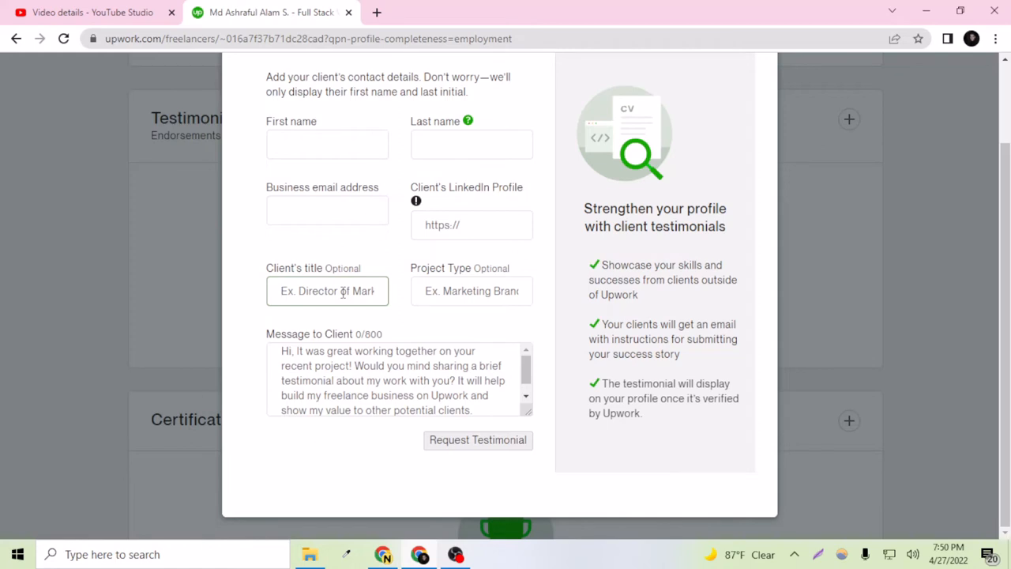
left_click(471, 291)
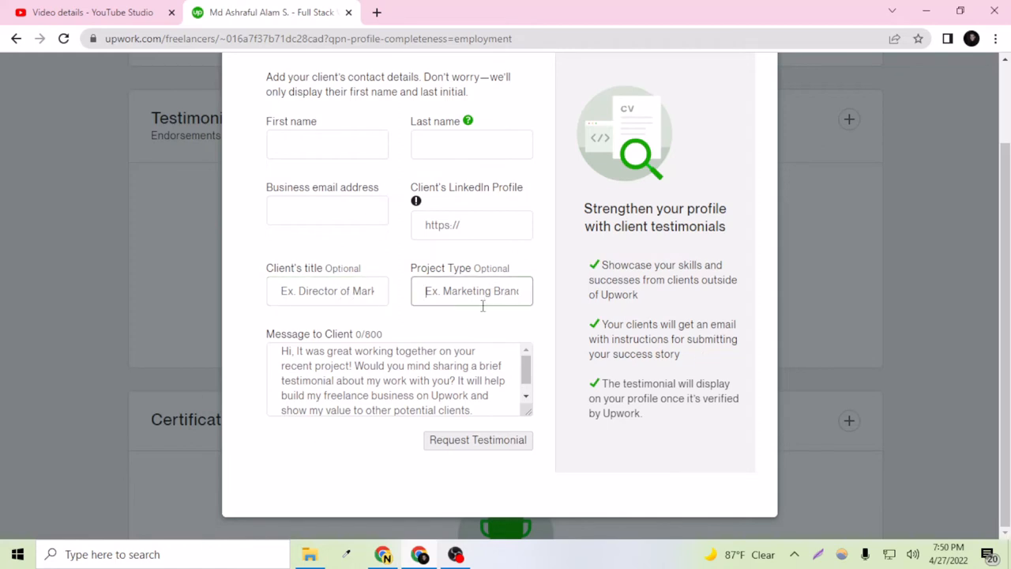
mouse_move(482, 317)
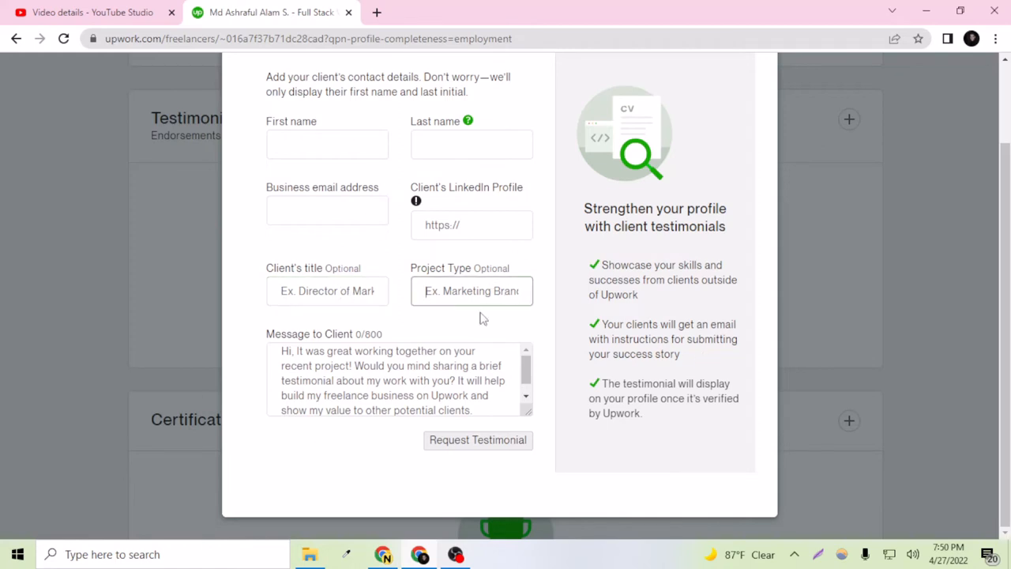
mouse_move(455, 322)
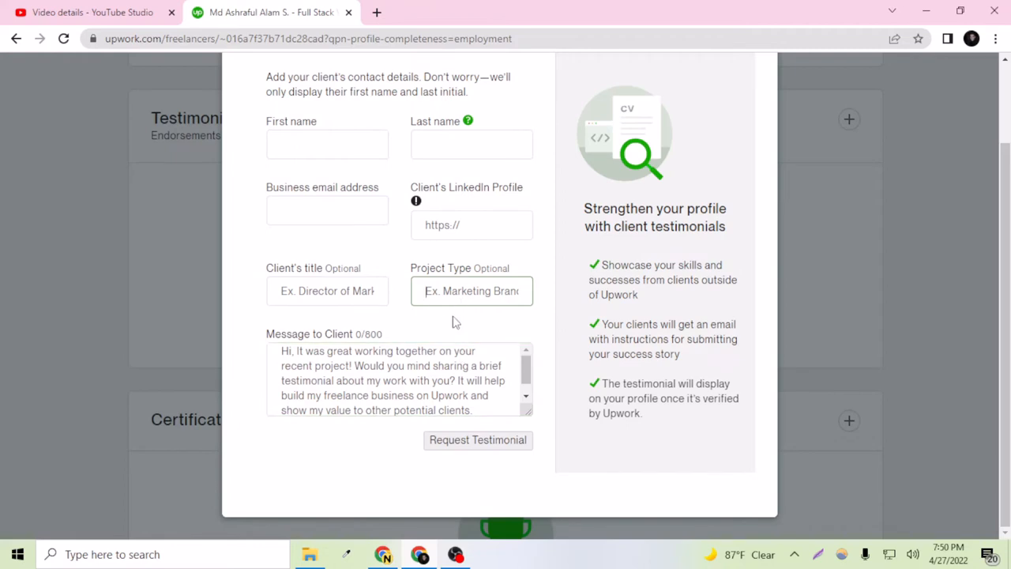
left_click(332, 365)
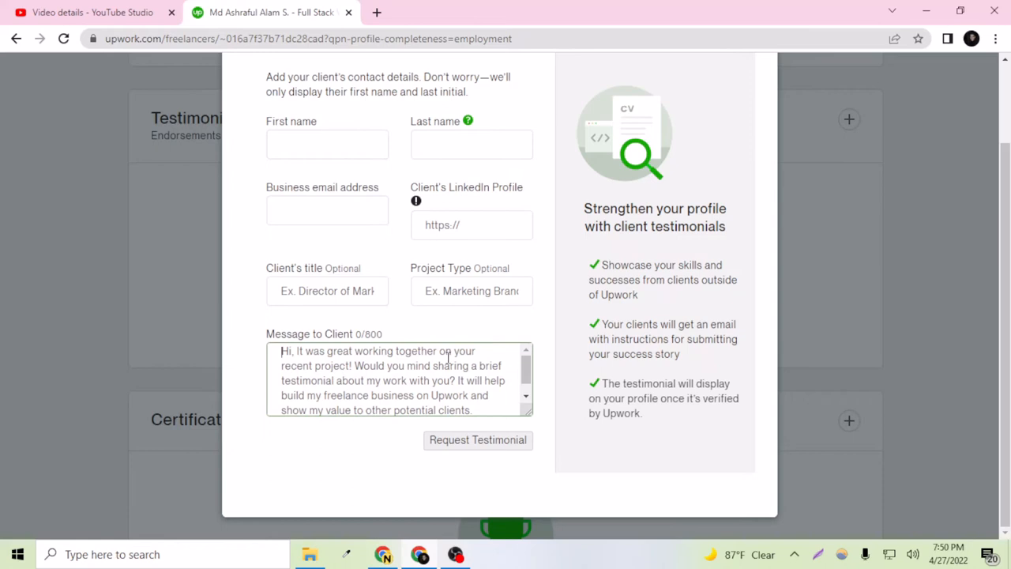
scroll("down", 3)
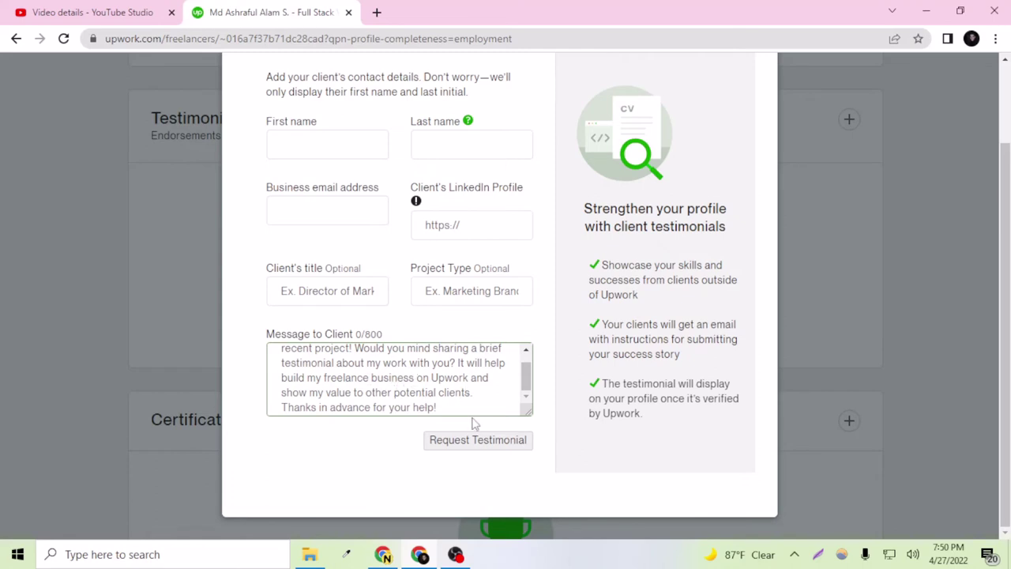
mouse_move(463, 452)
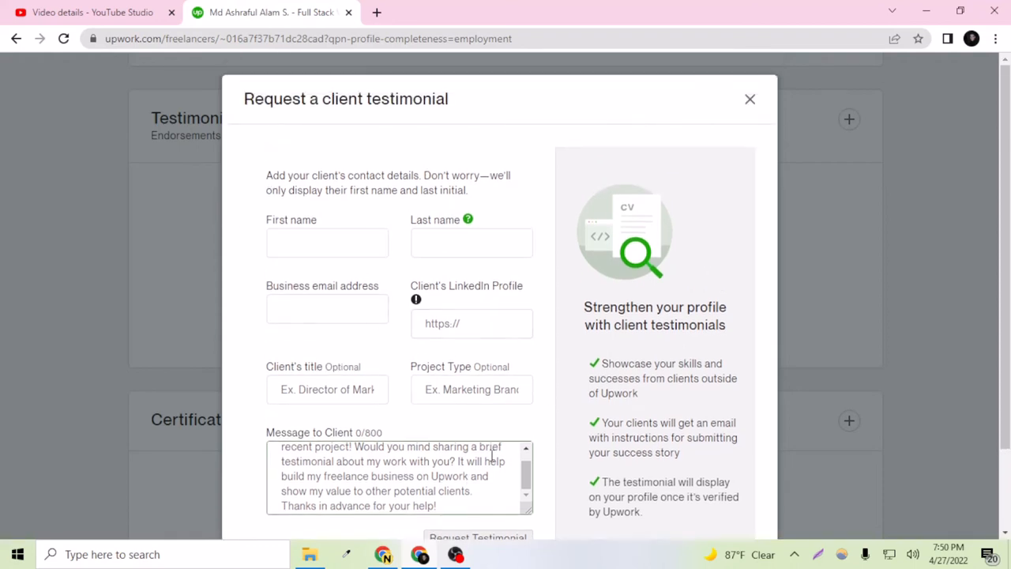
scroll("down", 3)
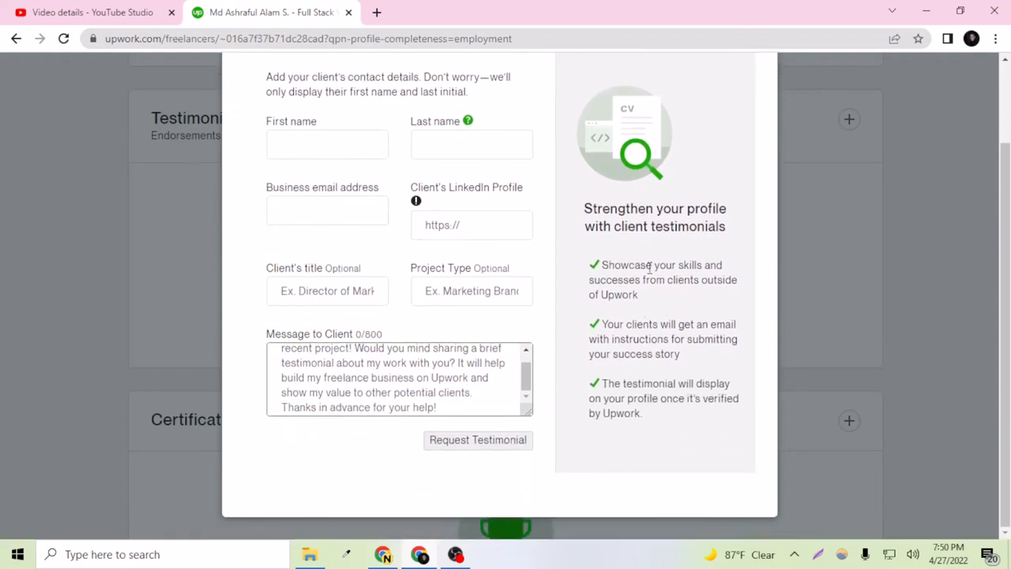
mouse_move(670, 307)
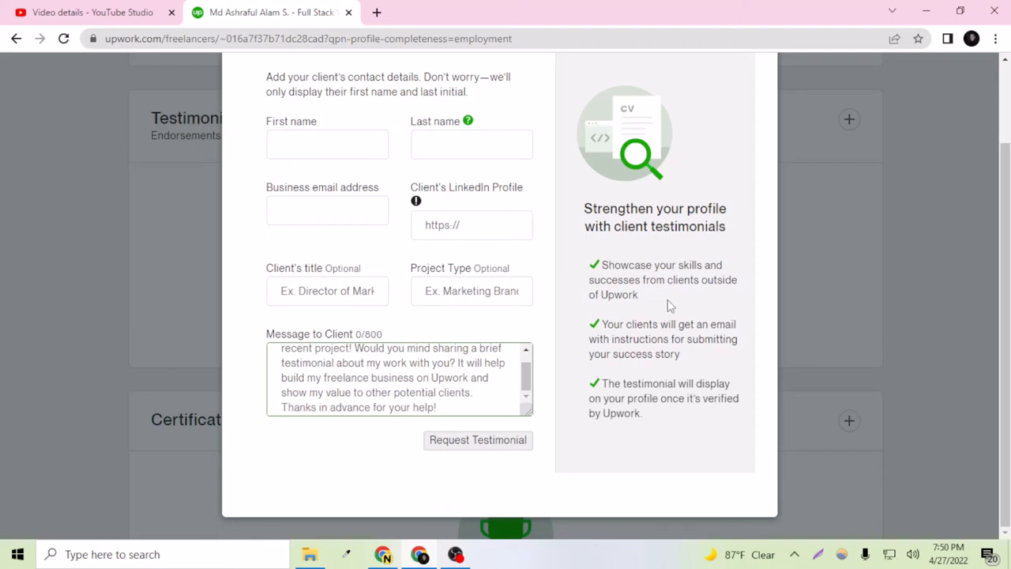
mouse_move(616, 300)
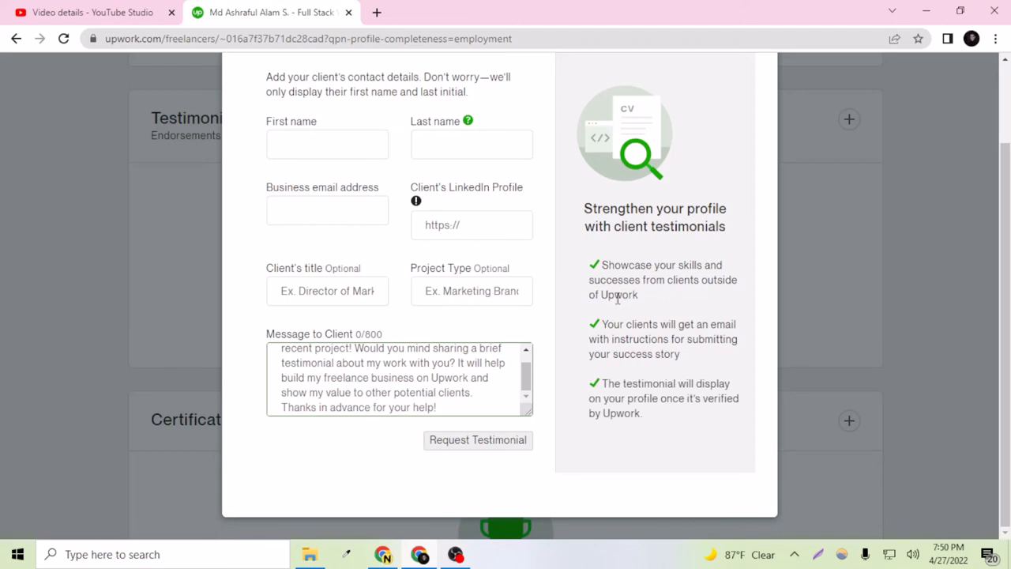
mouse_move(664, 338)
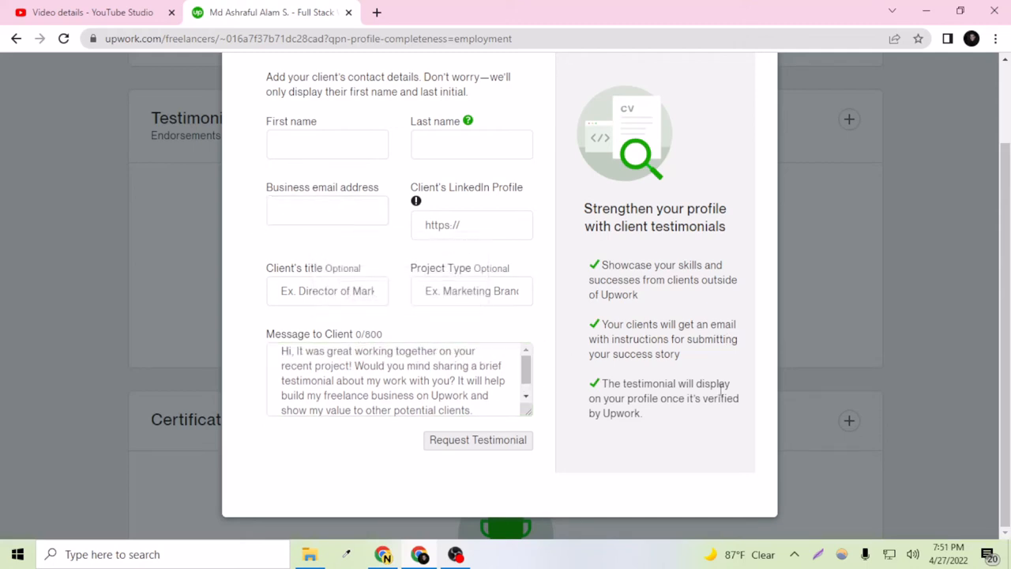
mouse_move(648, 373)
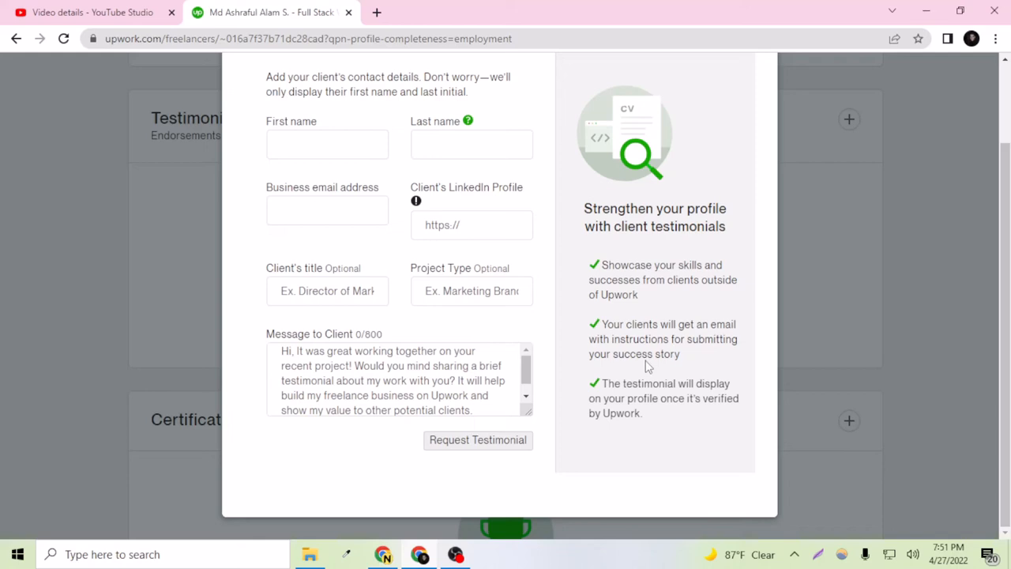
left_click(327, 209)
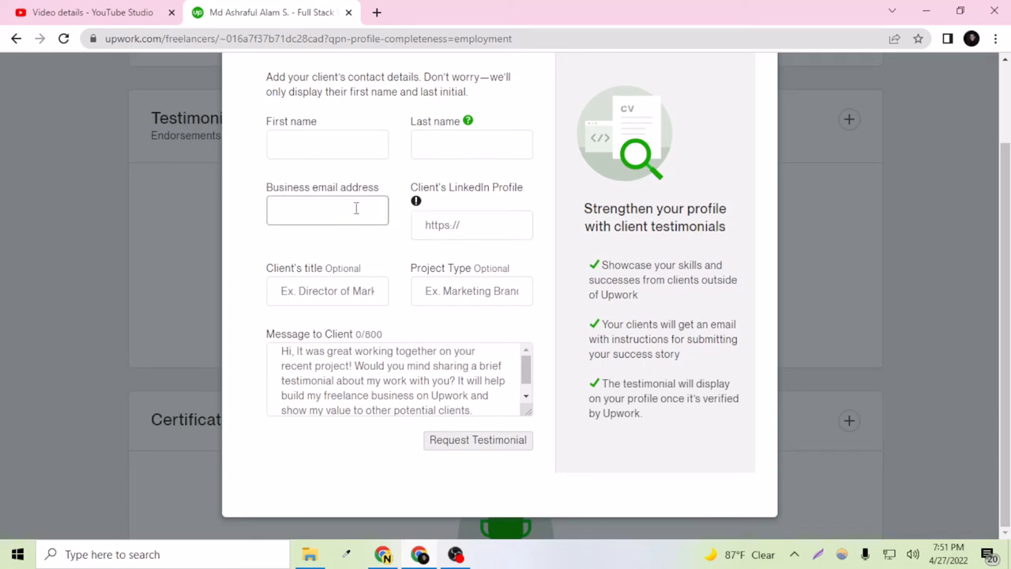
left_click(327, 210)
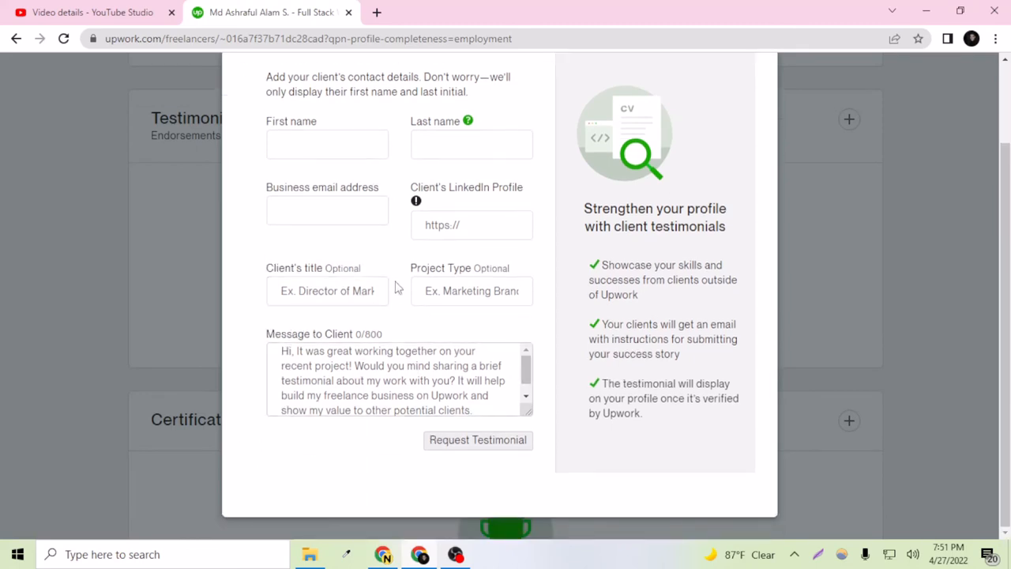
left_click(327, 209)
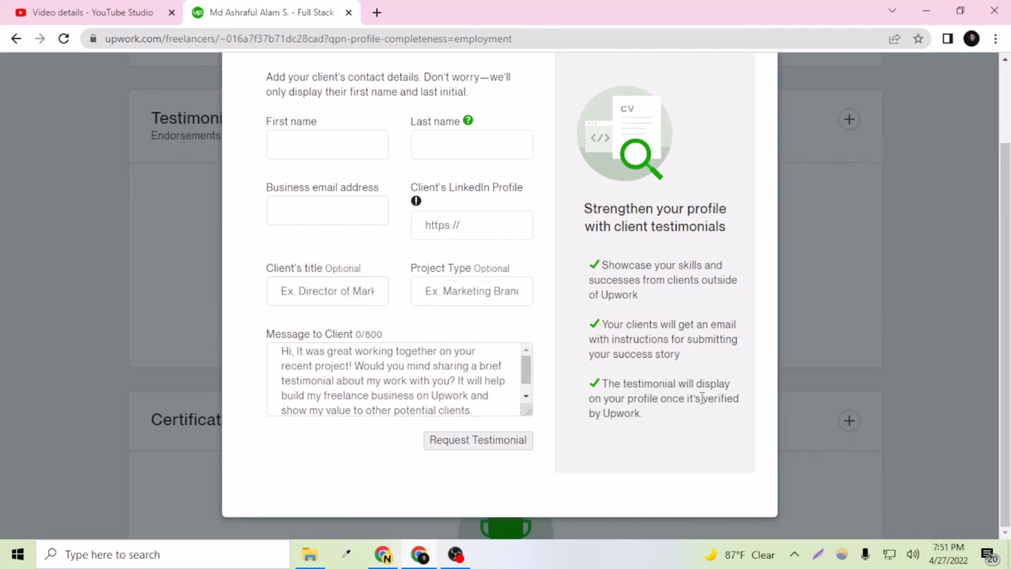
mouse_move(675, 419)
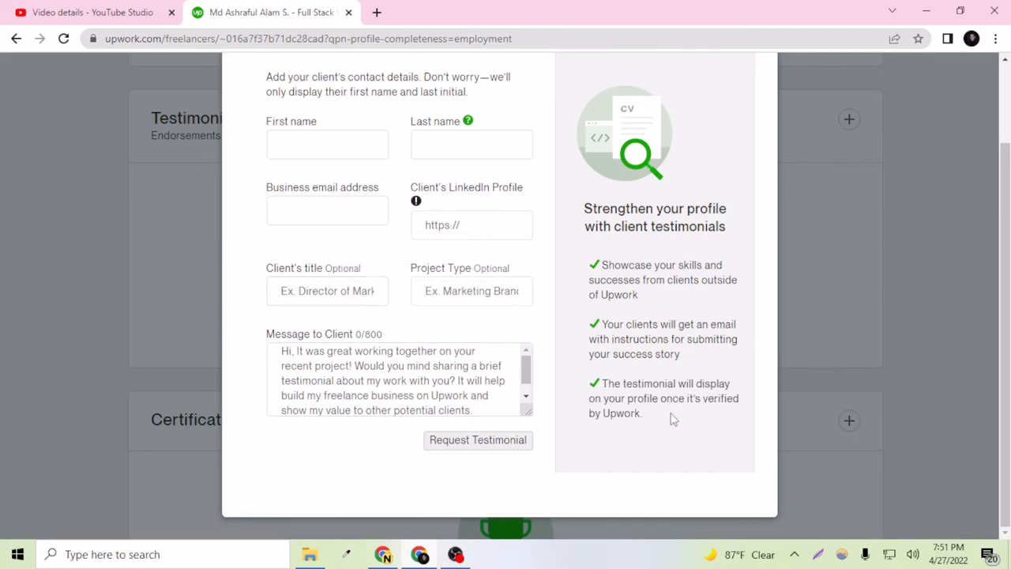
mouse_move(629, 427)
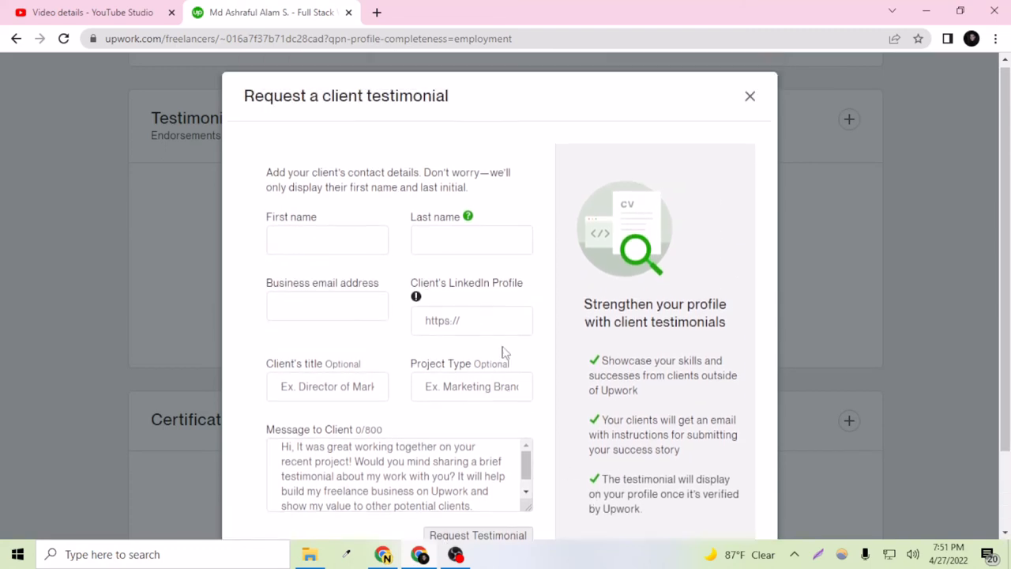
scroll("down", 3)
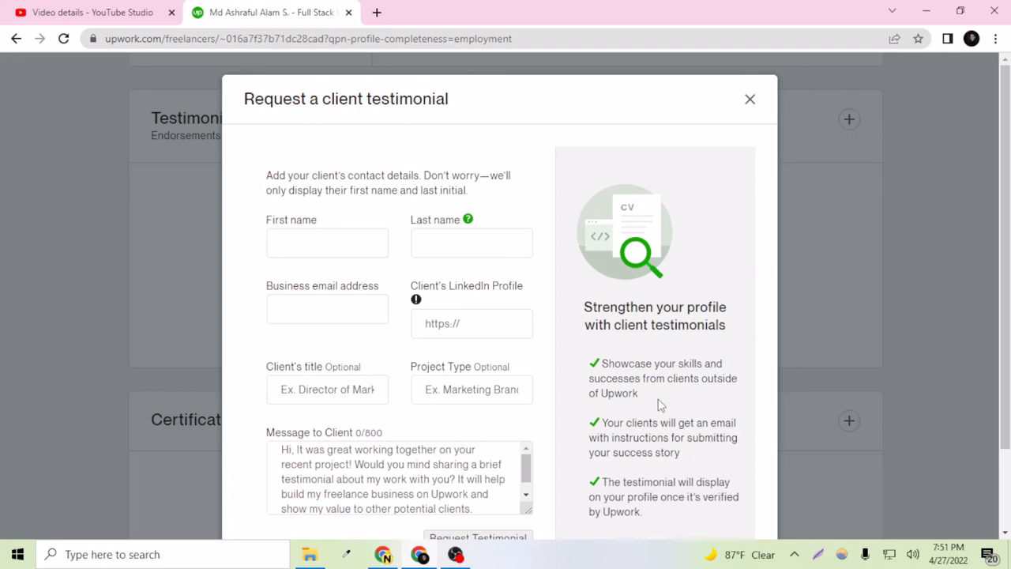
scroll("down", 3)
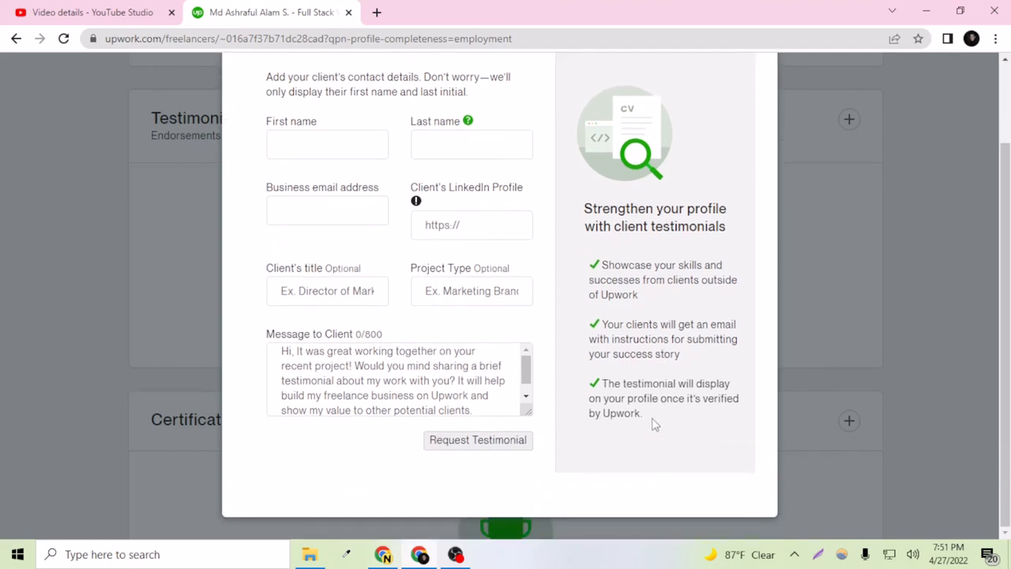